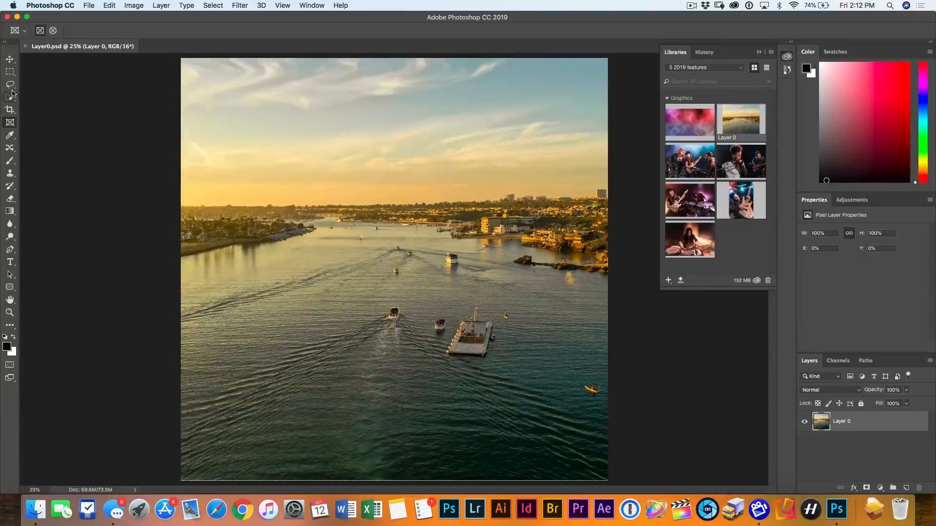
# Step: Cancel the Fill dialog and loosely lasso the distant boat in the harbour
pyautogui.click(10, 84)
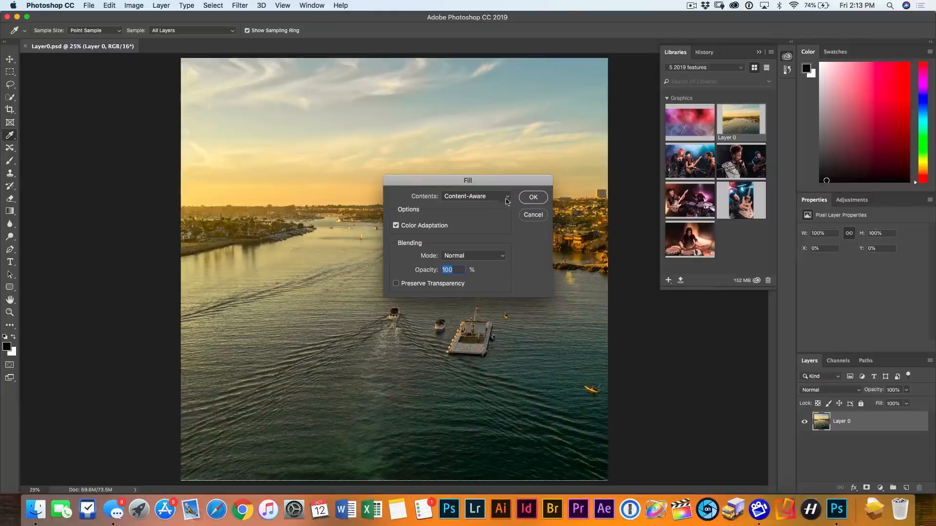
pyautogui.click(532, 197)
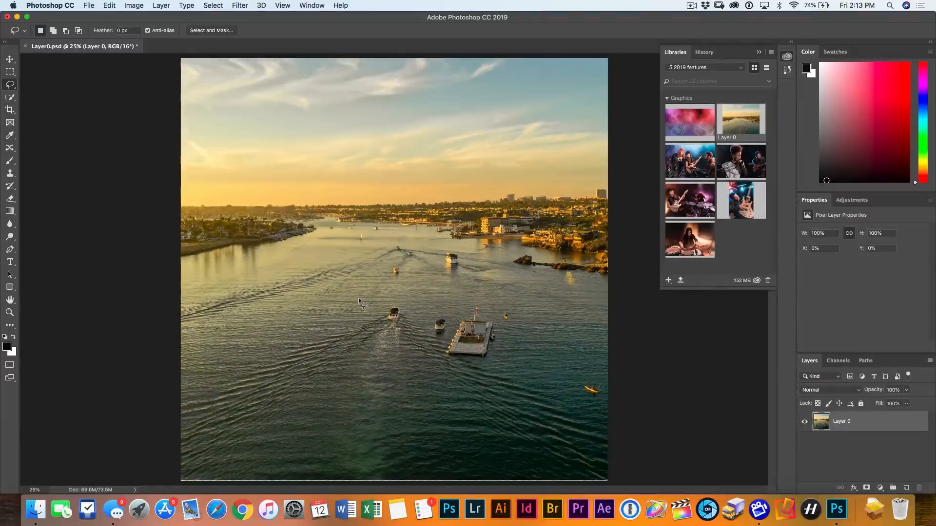
pyautogui.moveTo(388, 242)
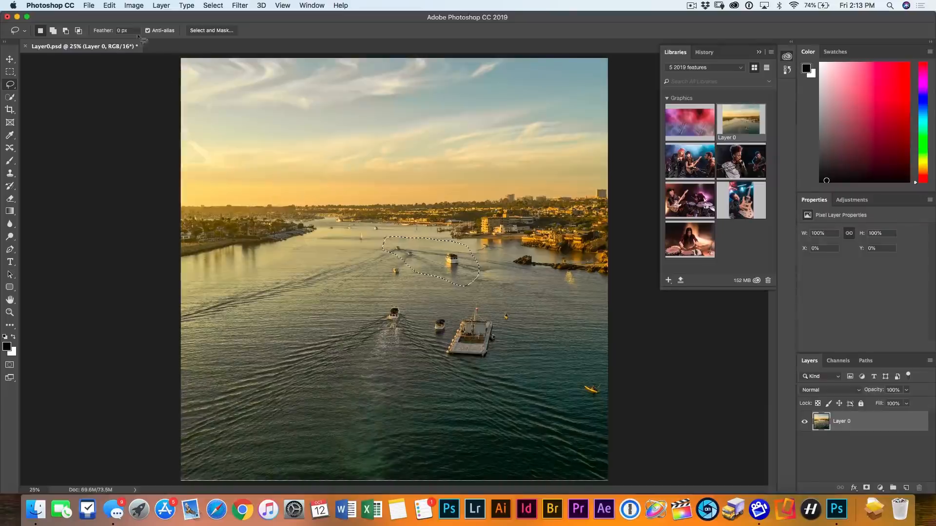
pyautogui.click(108, 6)
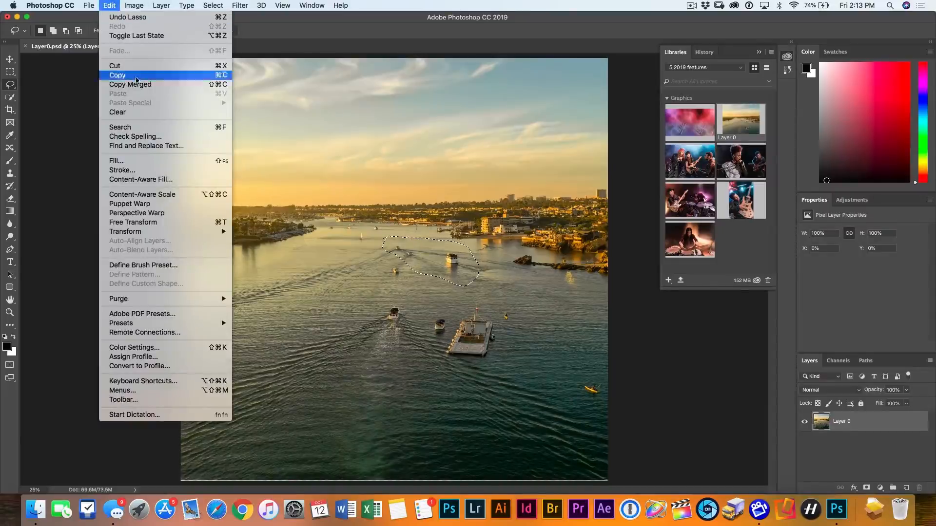
# Step: Launch Edit > Content-Aware Fill for the boat selection
pyautogui.click(141, 179)
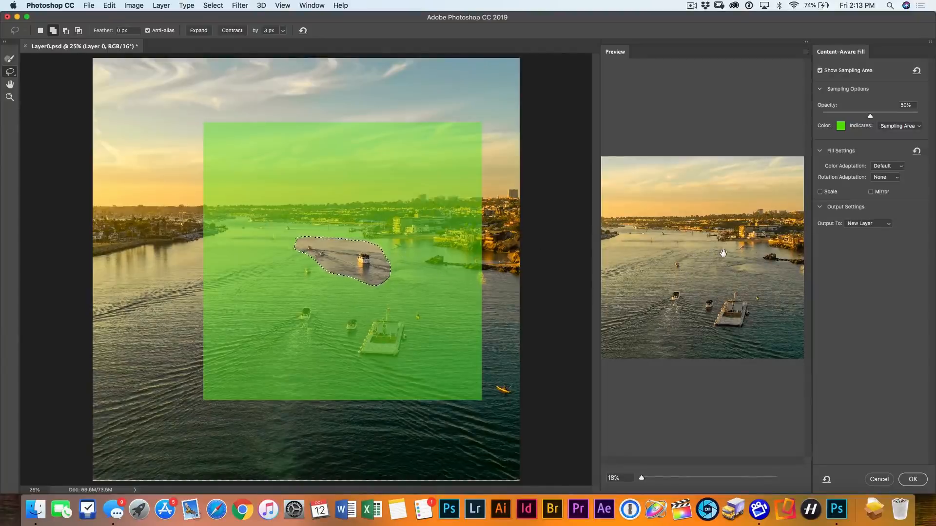
pyautogui.moveTo(702, 265)
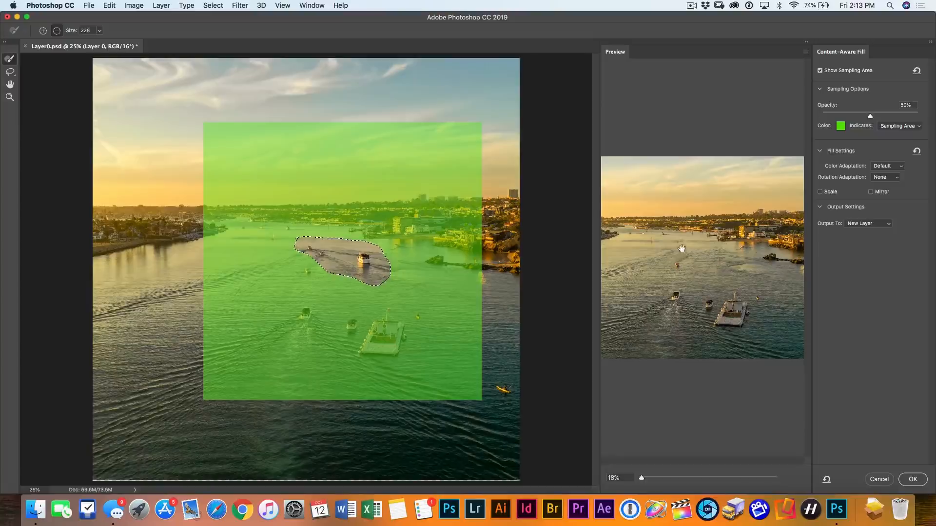
pyautogui.moveTo(169, 127)
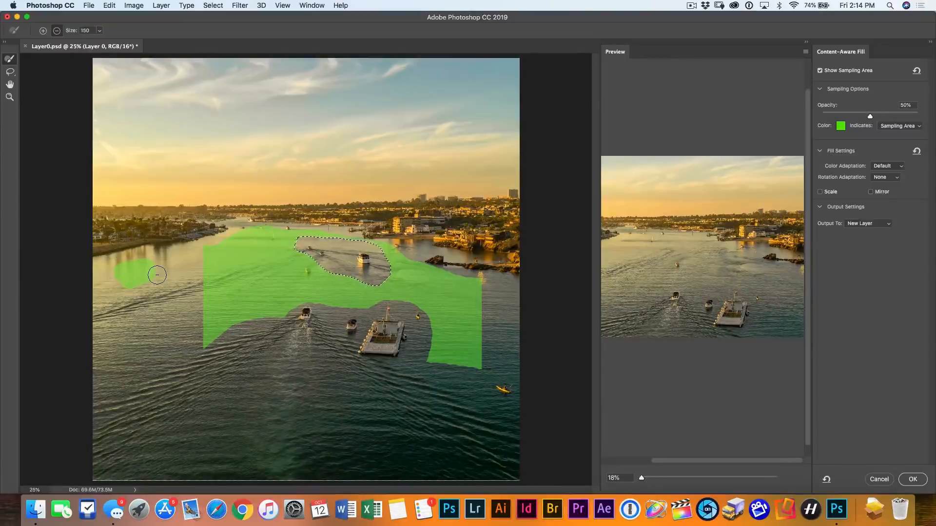
pyautogui.moveTo(410, 261)
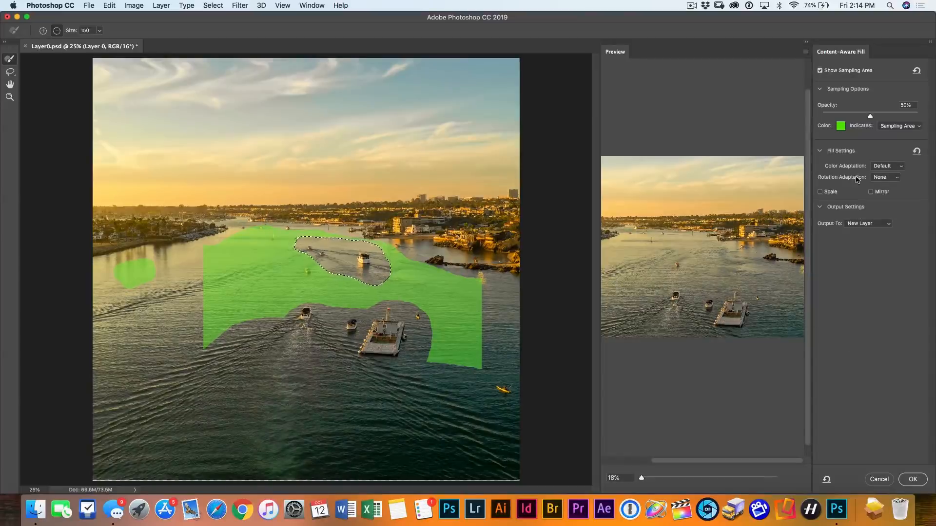
pyautogui.click(887, 165)
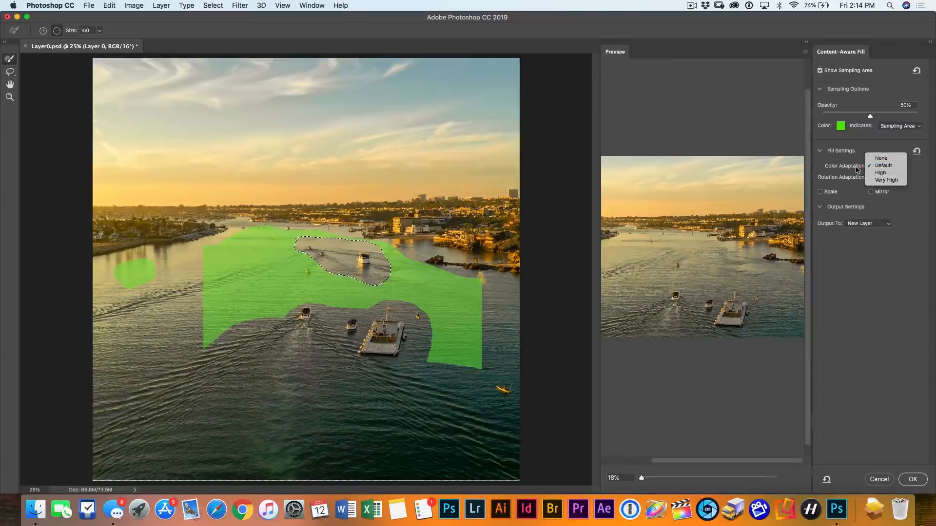
pyautogui.click(882, 165)
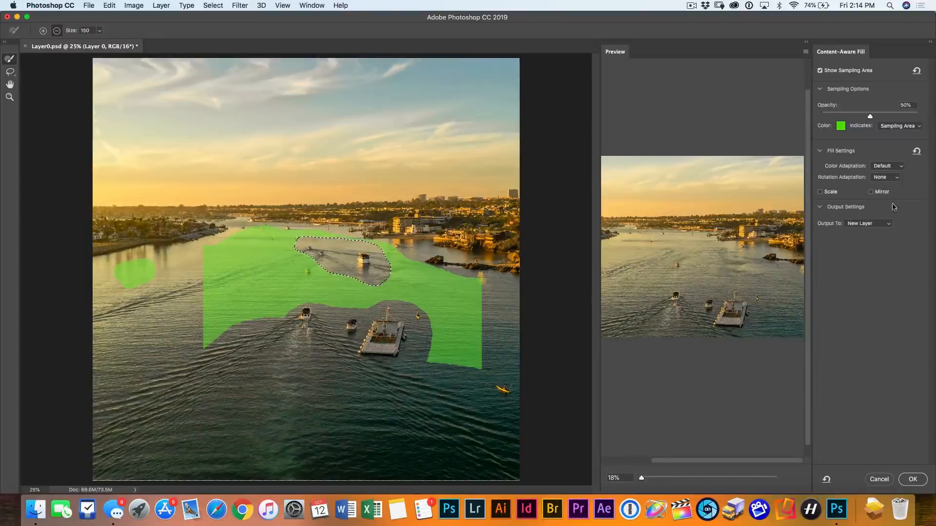
pyautogui.click(885, 177)
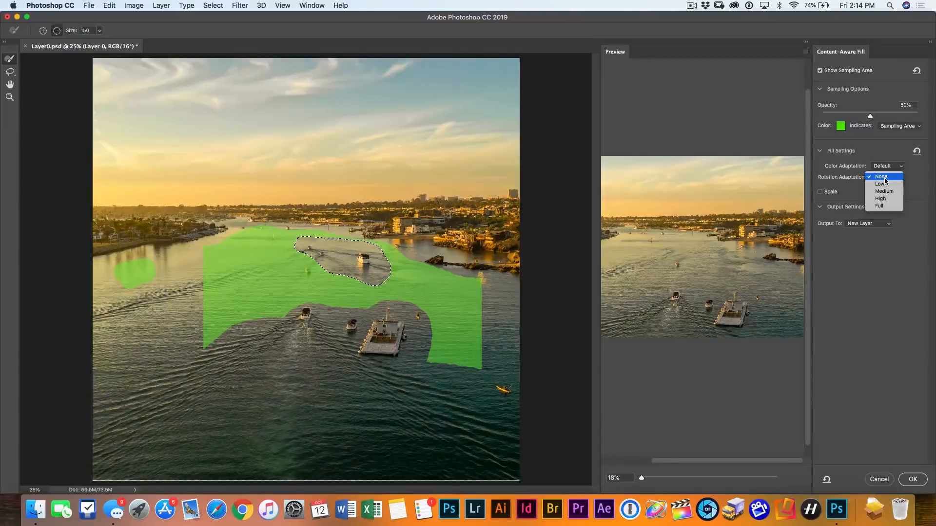
pyautogui.click(880, 176)
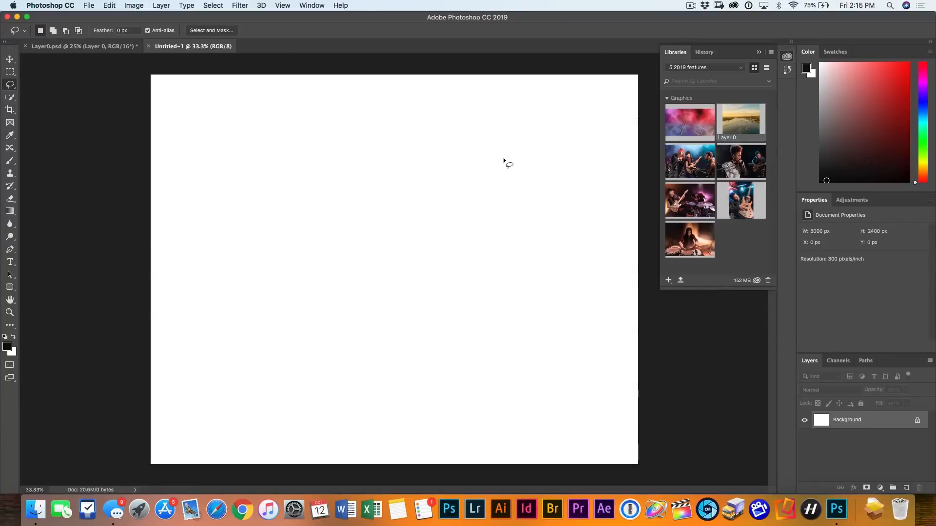
pyautogui.moveTo(10, 221)
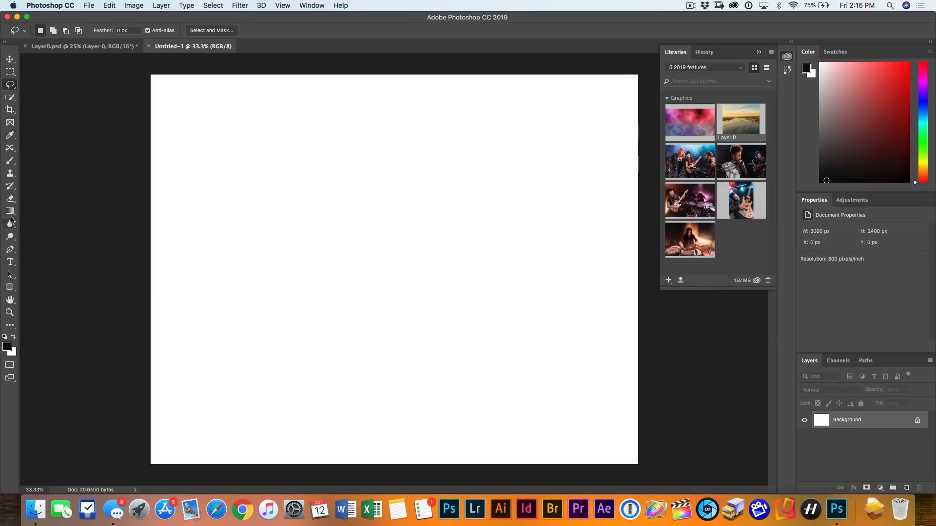
# Step: Switch to the Rounded Rectangle tool and draw the rounded rectangle shape
pyautogui.click(10, 287)
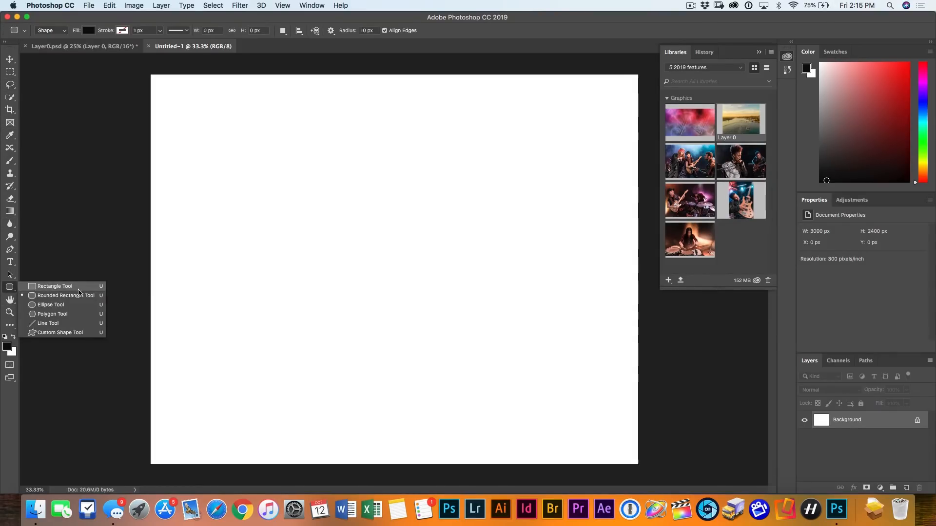
pyautogui.moveTo(71, 288)
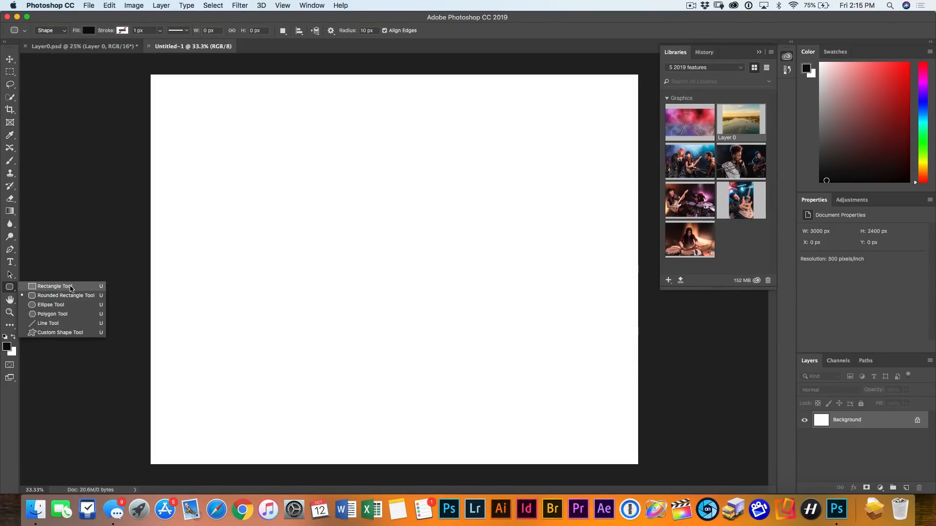
pyautogui.click(54, 286)
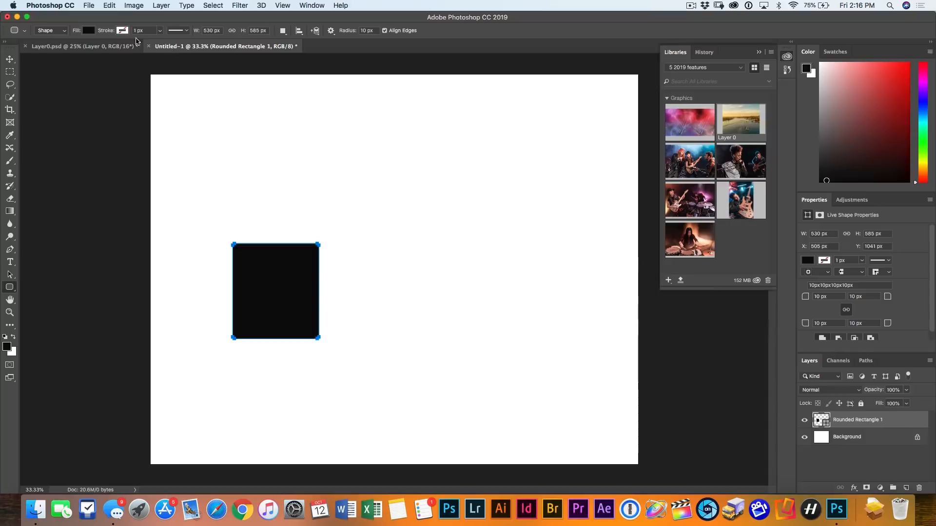
pyautogui.click(10, 59)
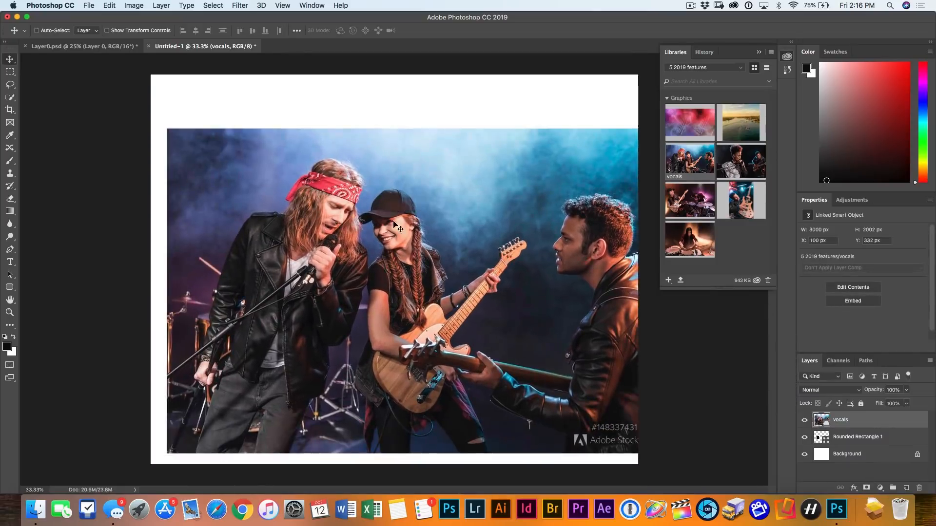
# Step: Place the vocals photo and clip it into the rounded rectangle
pyautogui.click(804, 436)
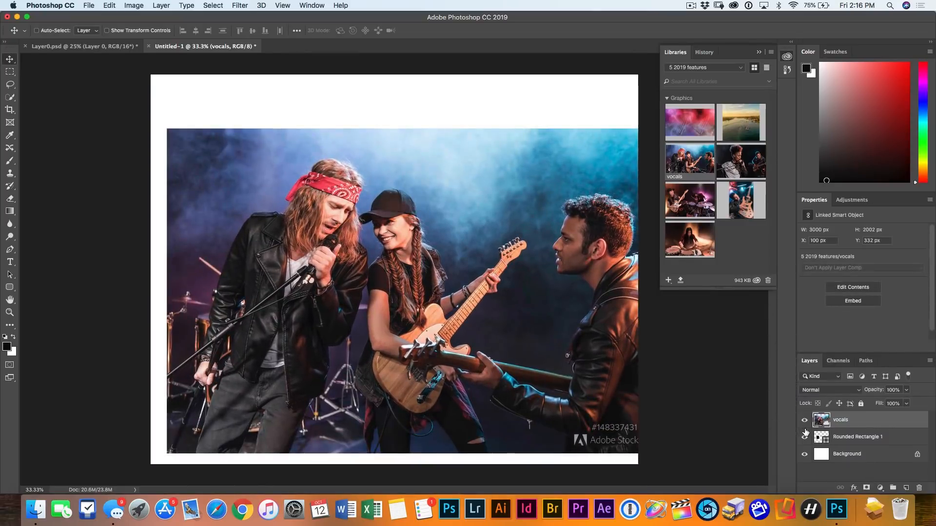
pyautogui.click(804, 437)
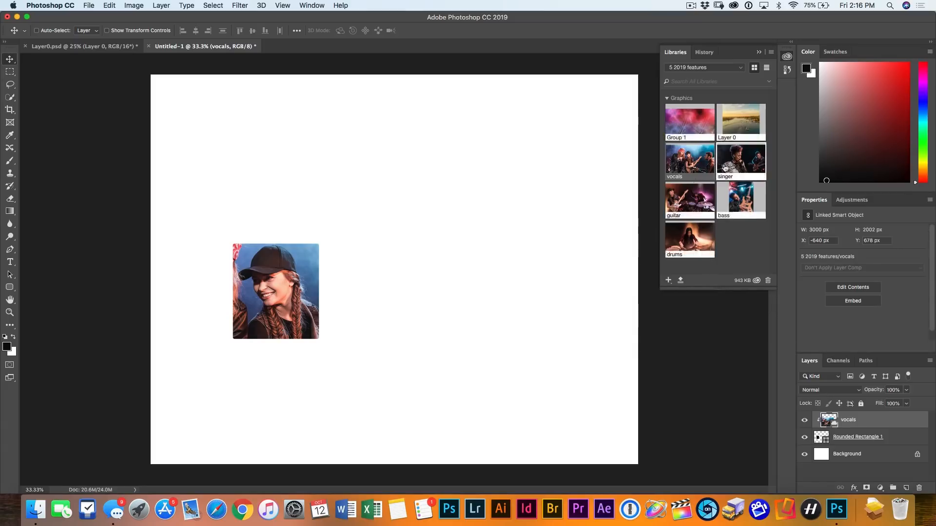
pyautogui.click(857, 437)
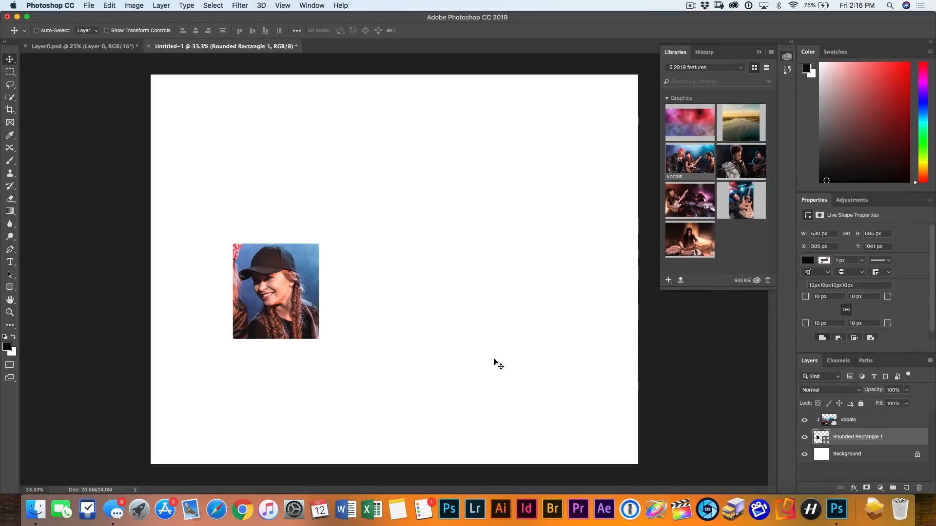
pyautogui.moveTo(292, 304)
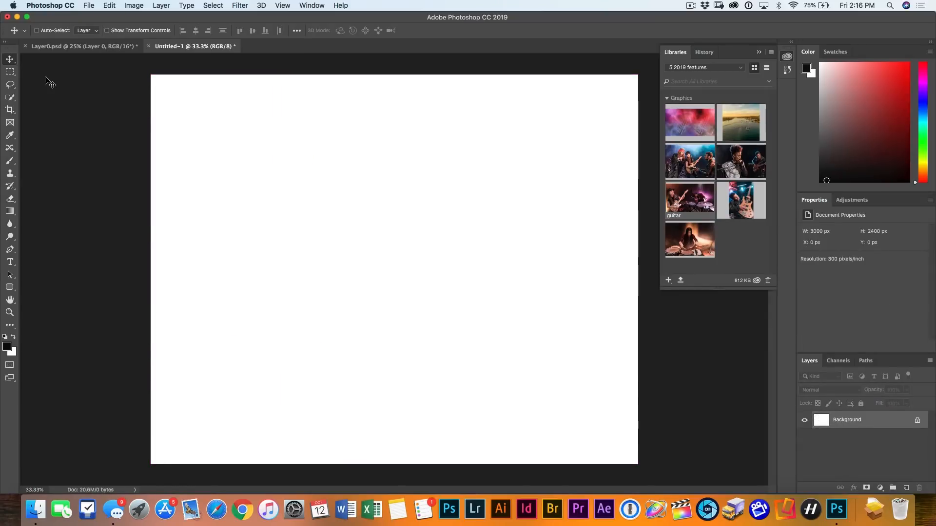
# Step: Draw the first placeholder frame near the page's top-left with the Frame tool
pyautogui.click(10, 124)
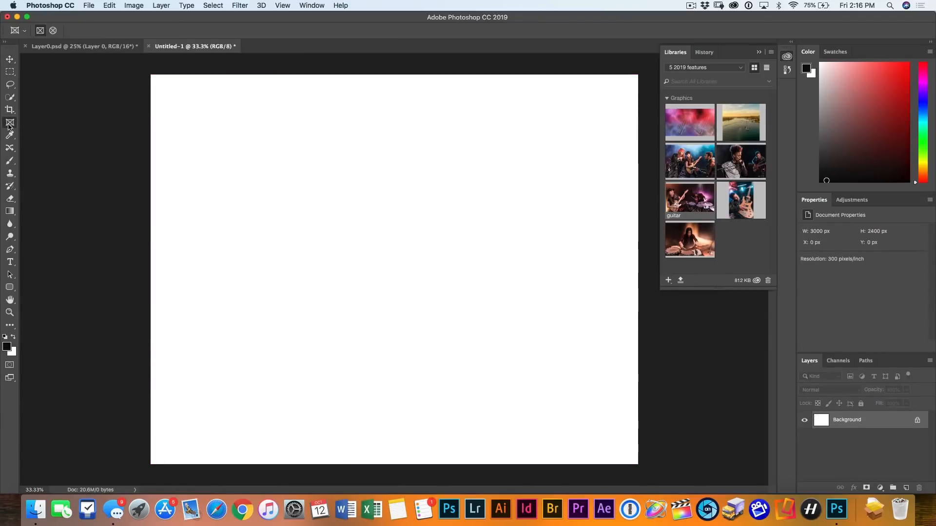
pyautogui.moveTo(175, 104); pyautogui.dragTo(263, 203)
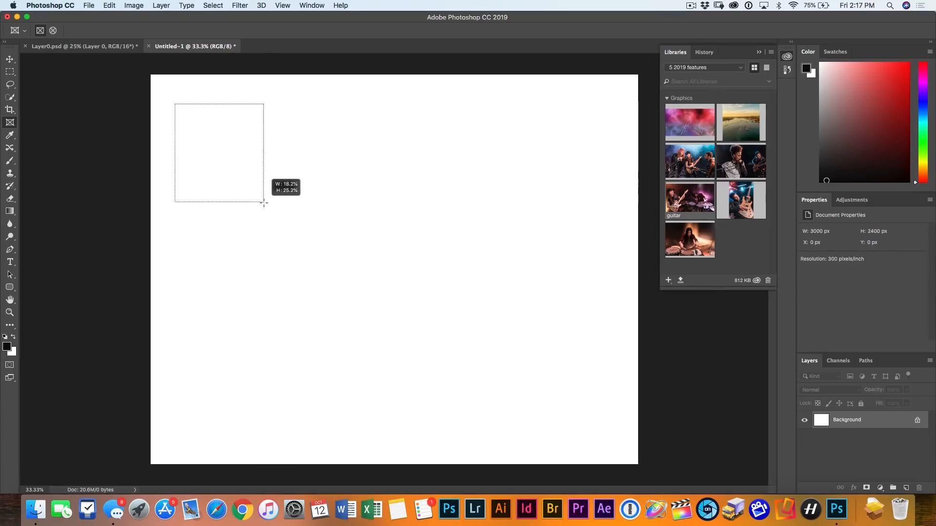
pyautogui.moveTo(175, 104); pyautogui.dragTo(264, 206)
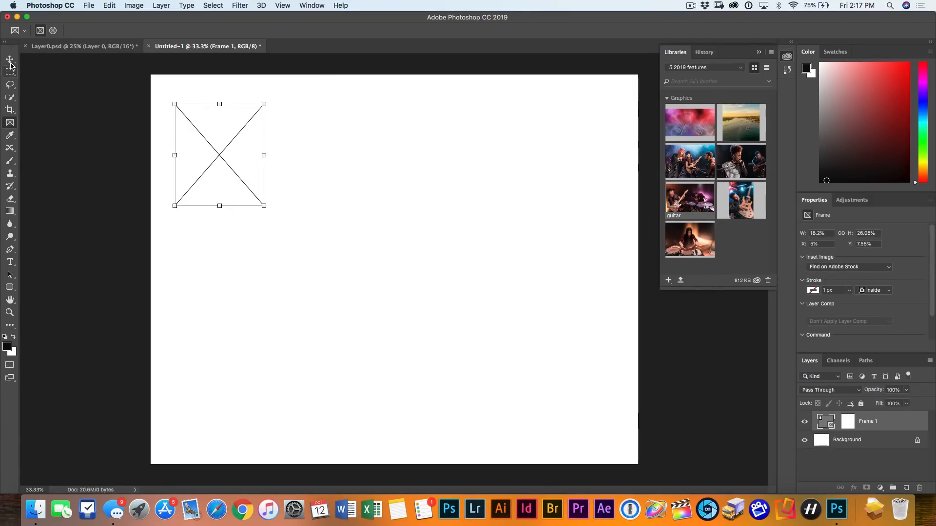
pyautogui.click(10, 59)
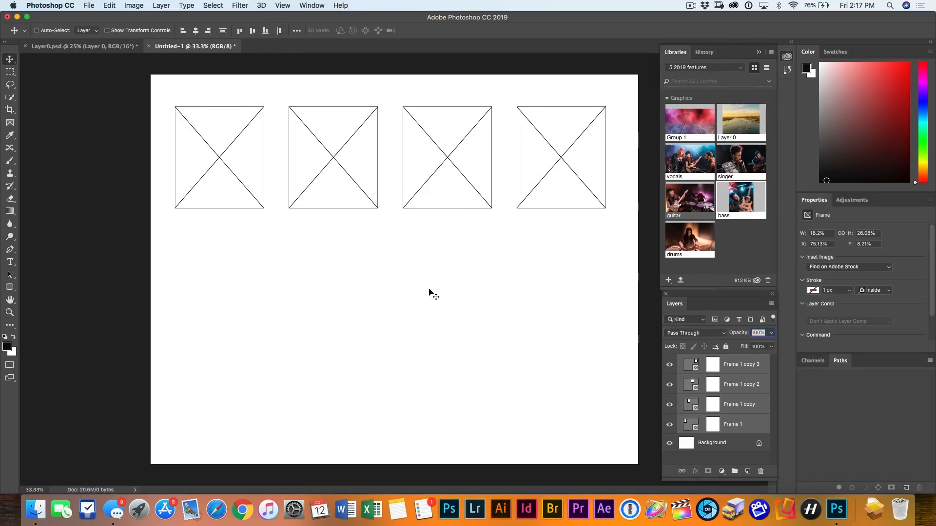
pyautogui.moveTo(568, 254)
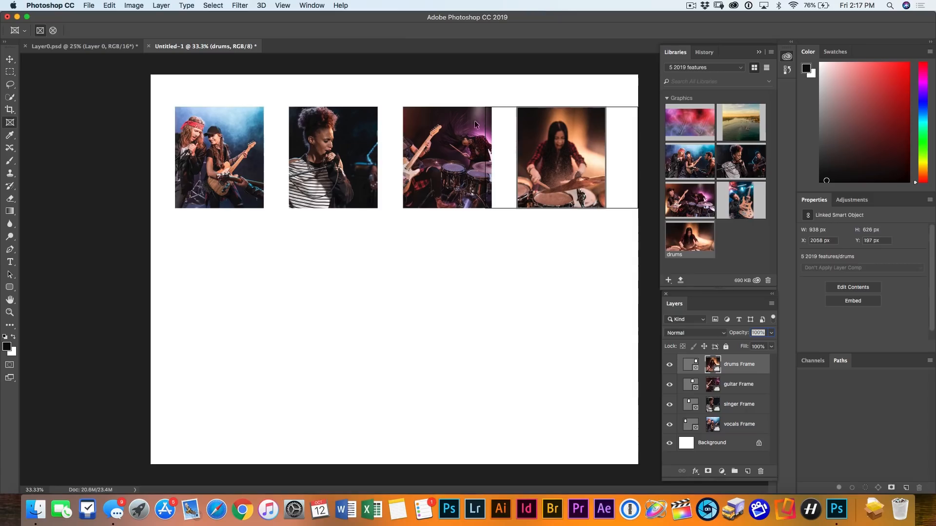
# Step: Select the photo inside the guitar frame, enlarge it and commit the transform
pyautogui.click(738, 384)
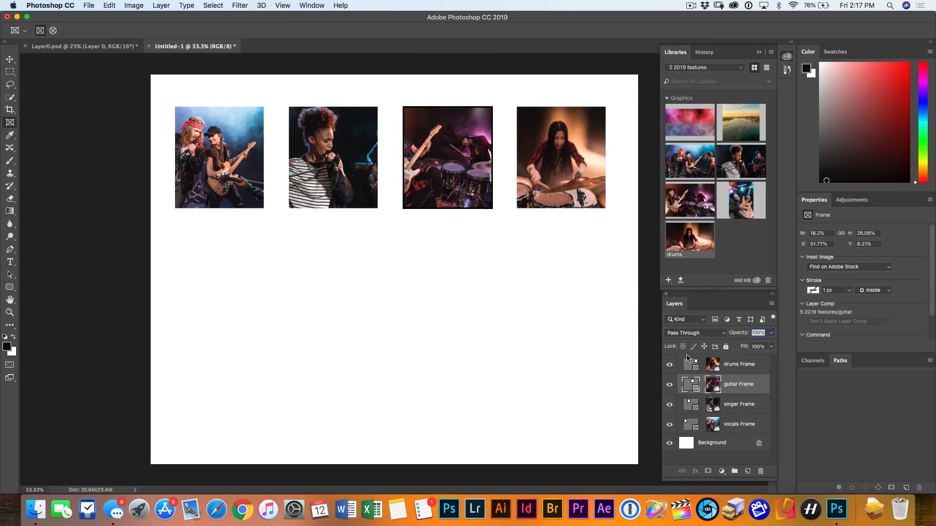
pyautogui.click(739, 385)
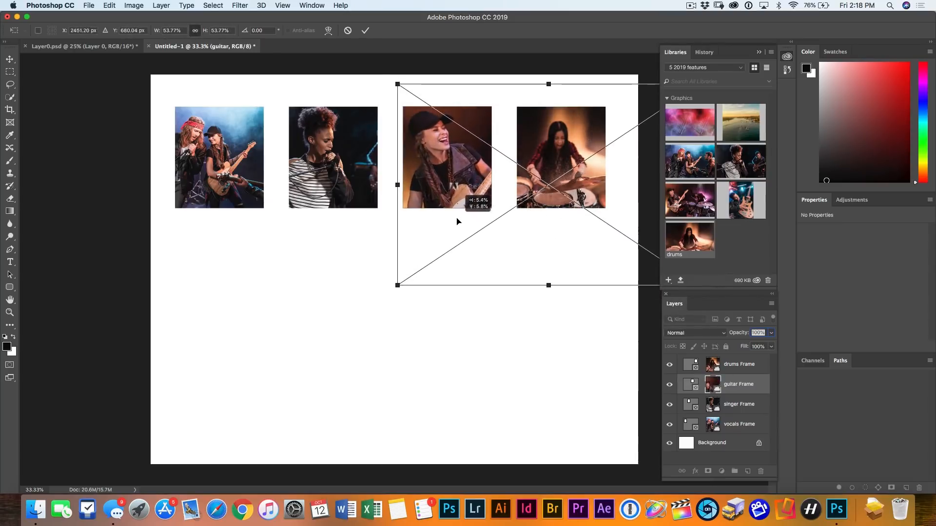
pyautogui.click(365, 31)
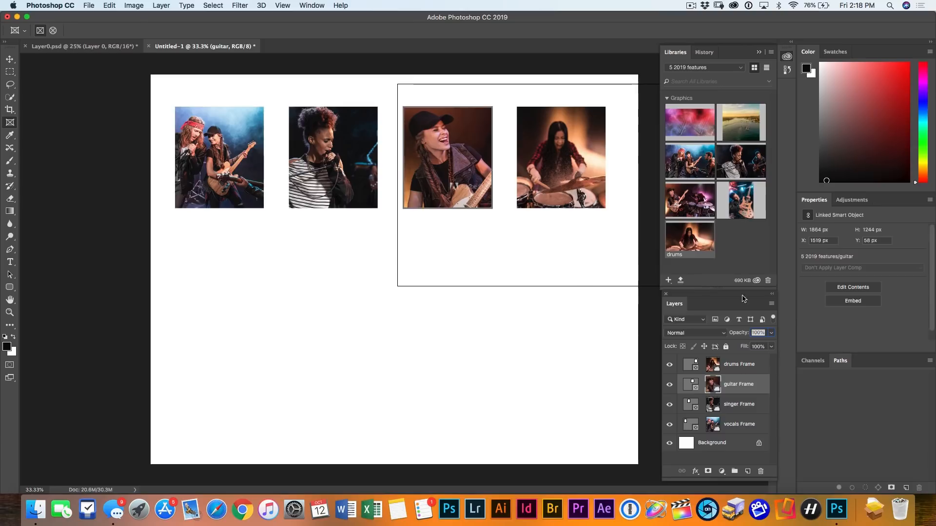
pyautogui.click(738, 364)
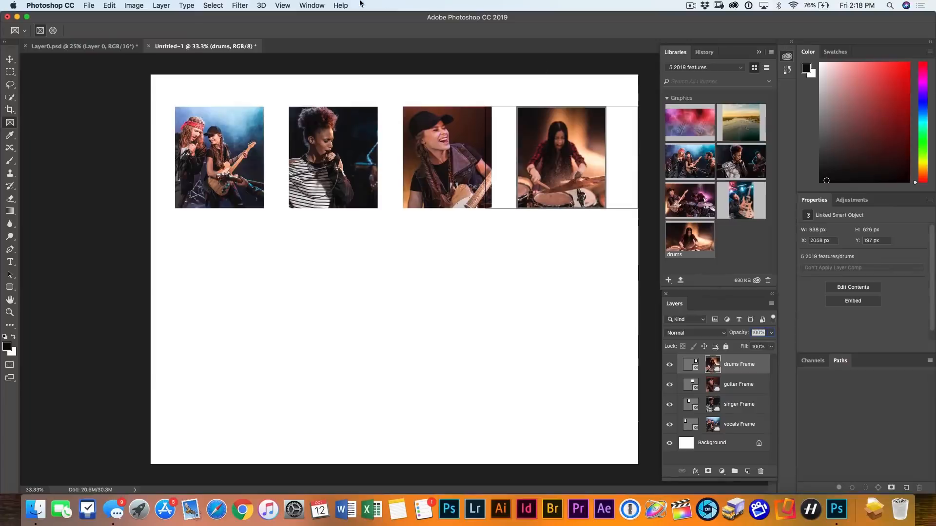
# Step: Choose File > Open to browse for the raw beach shots
pyautogui.click(88, 5)
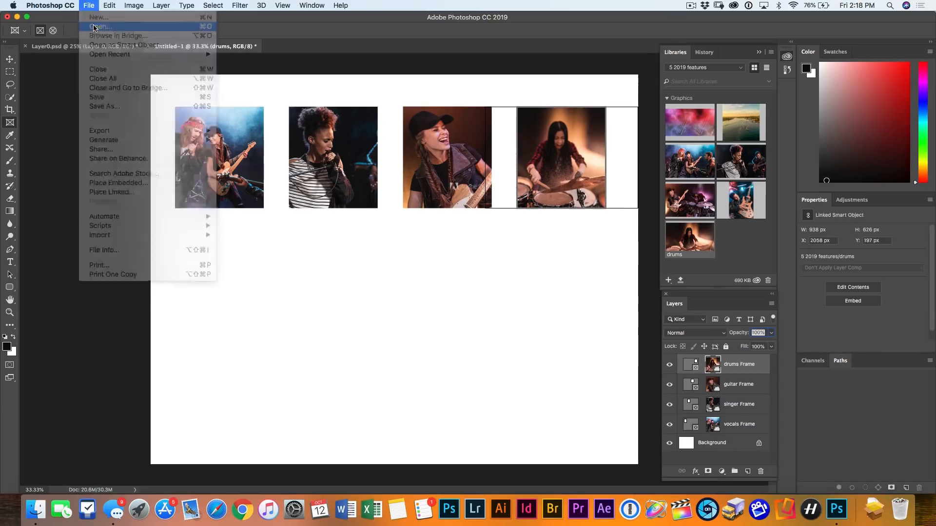
pyautogui.click(100, 26)
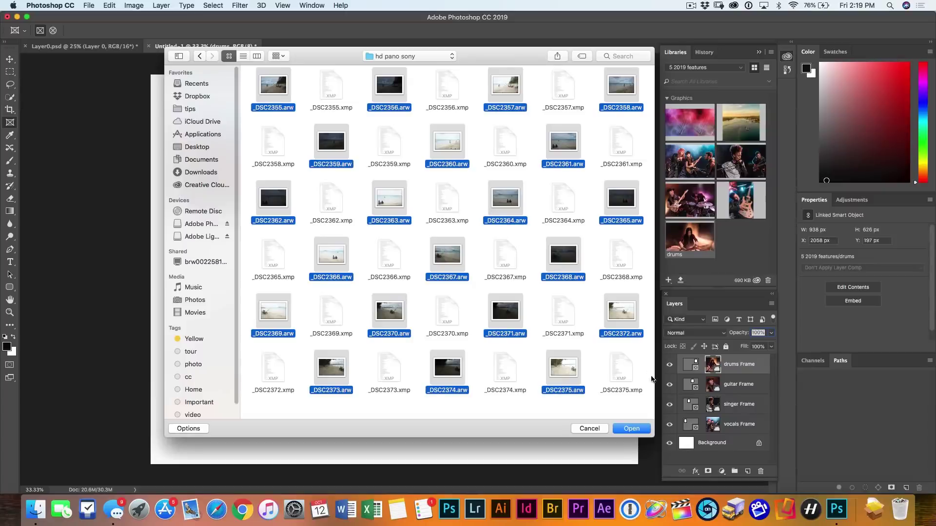
# Step: Open the chosen raw shots in Camera Raw and select all 21 in the filmstrip
pyautogui.click(630, 429)
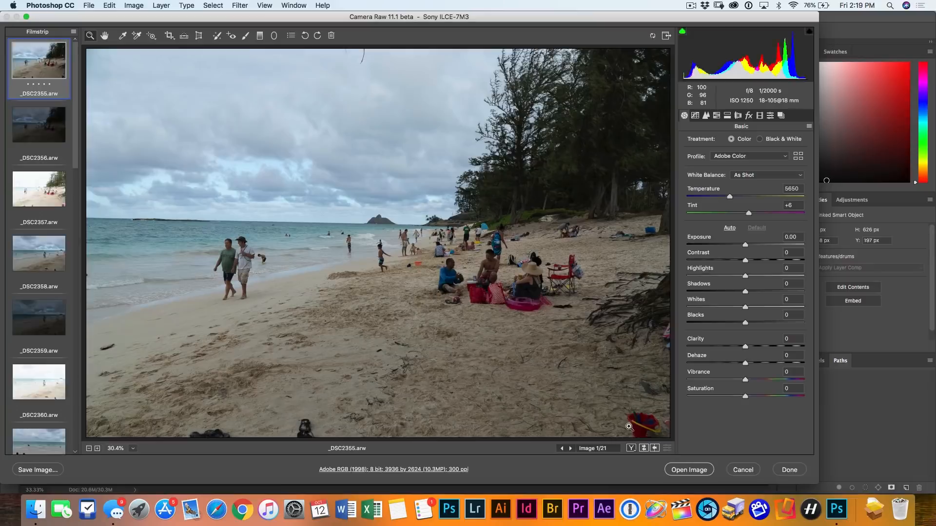
pyautogui.moveTo(47, 237)
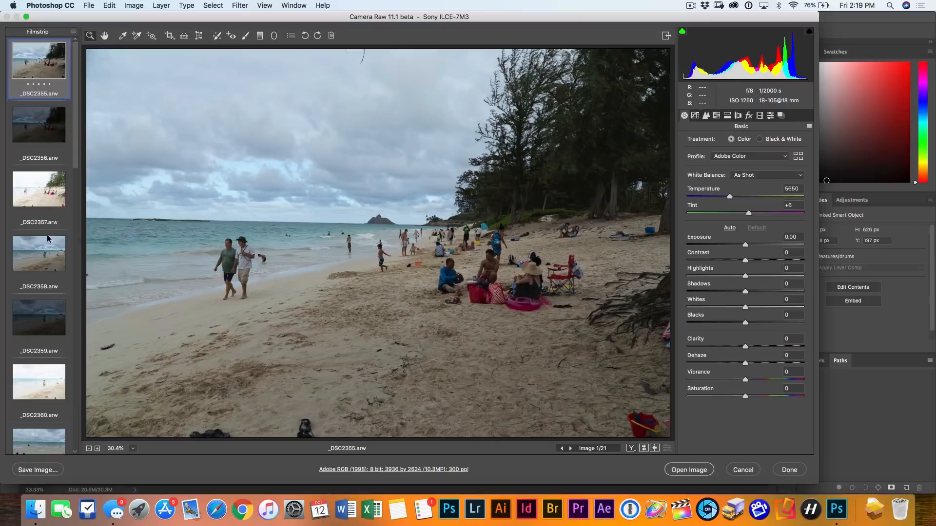
pyautogui.scroll(-3)
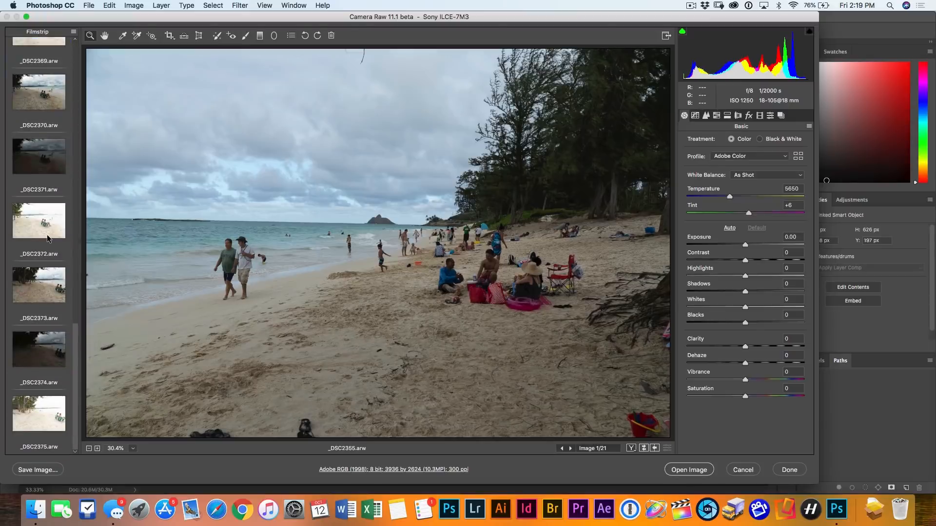
pyautogui.scroll(3)
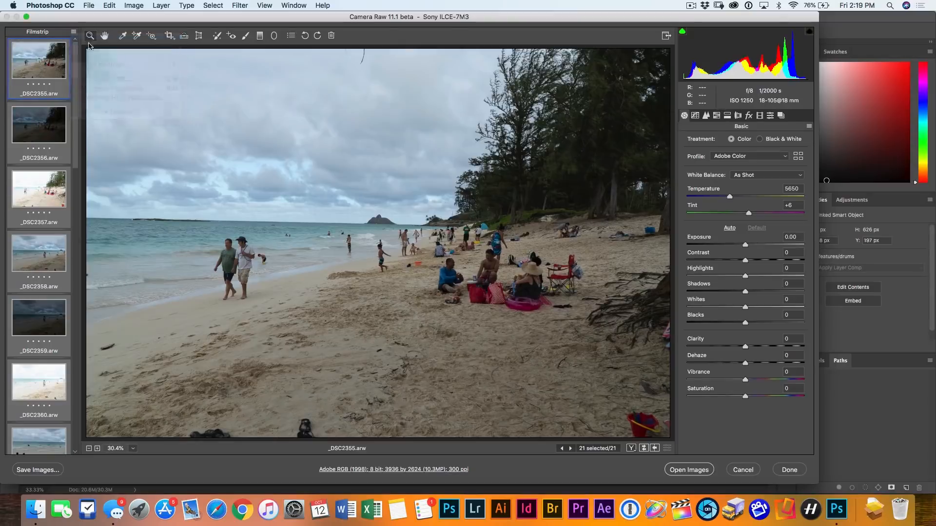
pyautogui.moveTo(232, 240)
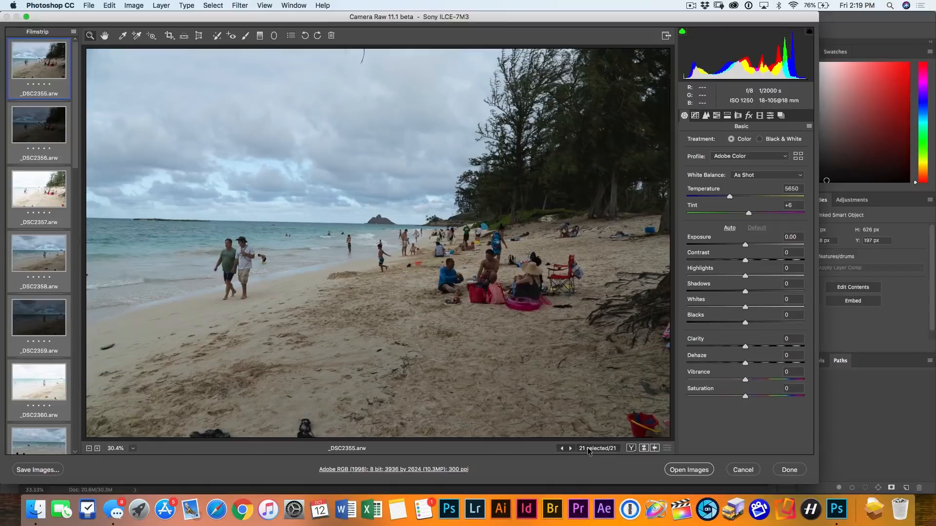
pyautogui.moveTo(100, 43)
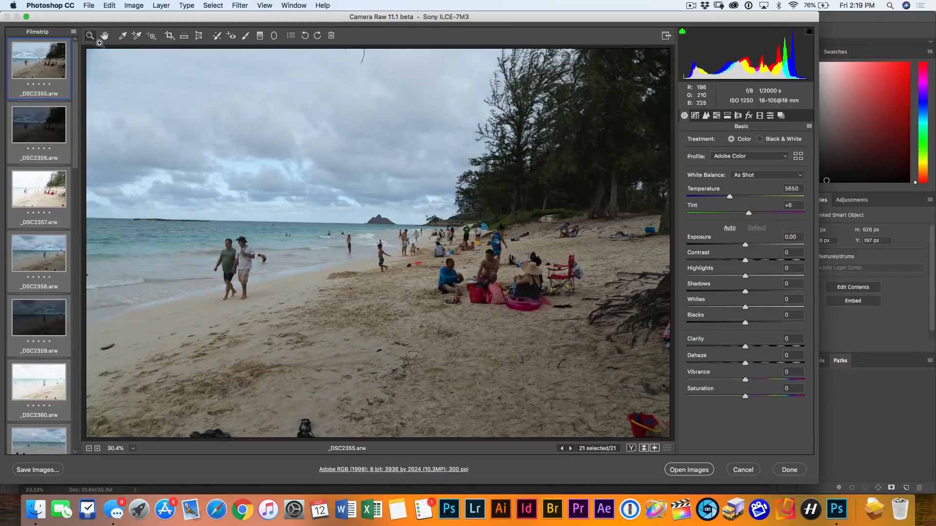
pyautogui.click(74, 32)
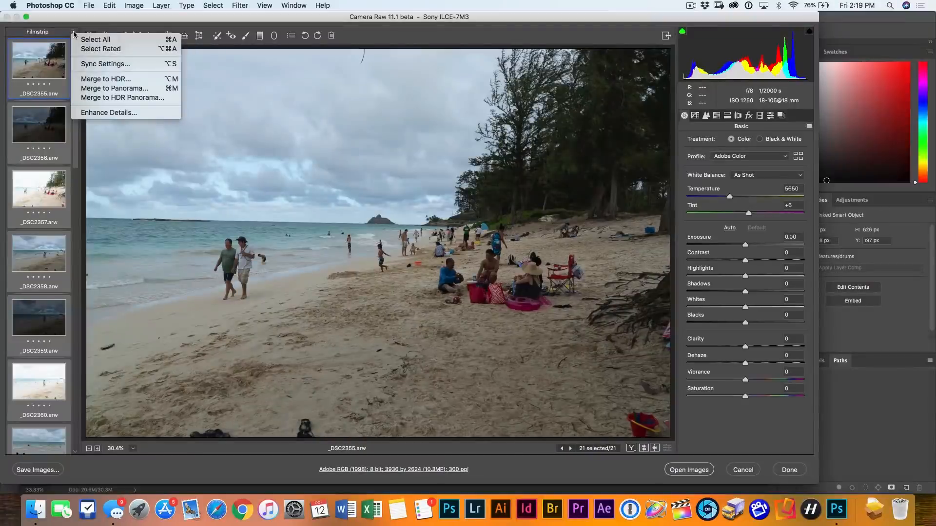
pyautogui.moveTo(123, 97)
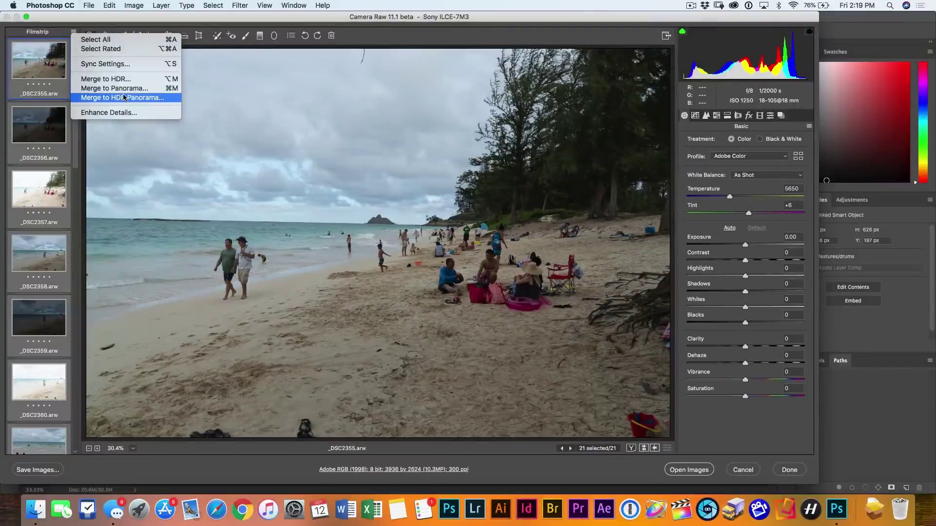
# Step: Choose Merge to HDR Panorama, leave Auto Crop off, and merge
pyautogui.click(123, 97)
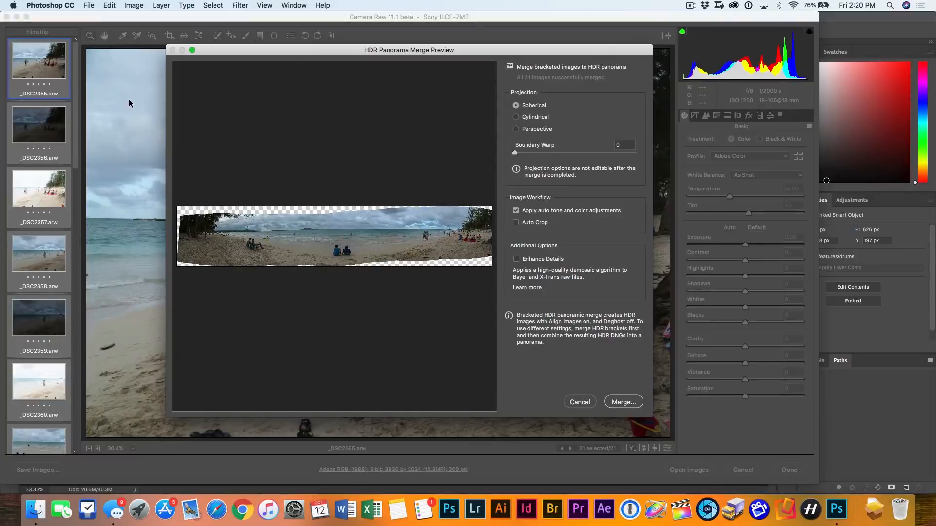
pyautogui.moveTo(244, 51)
pyautogui.write('100')
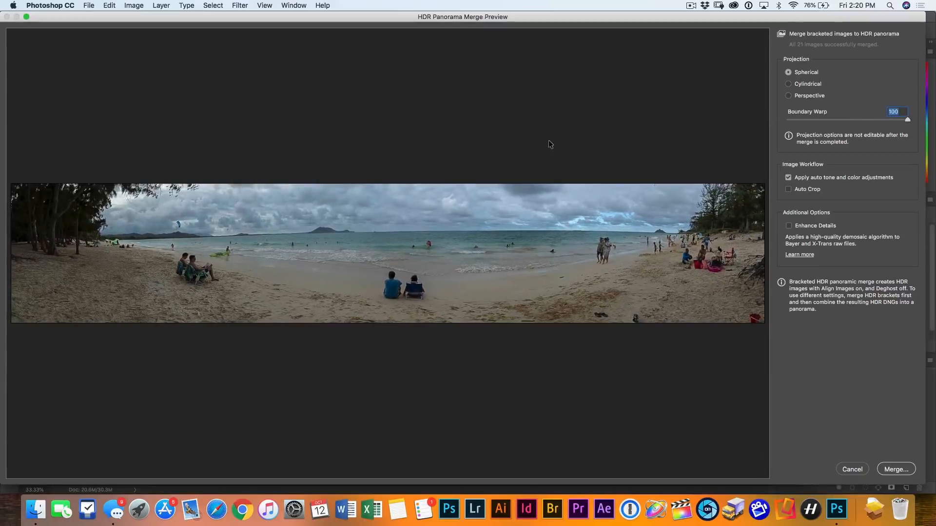
pyautogui.moveTo(829, 117)
pyautogui.write('0')
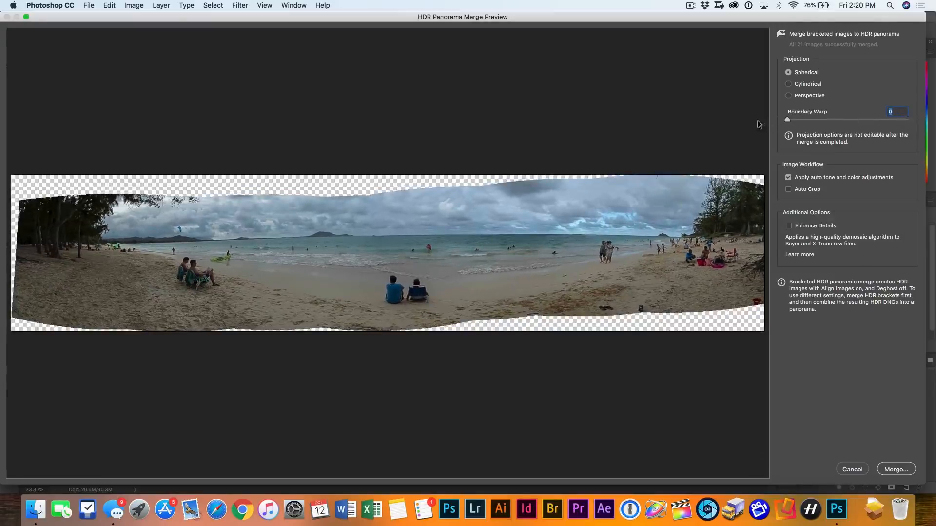
pyautogui.click(787, 189)
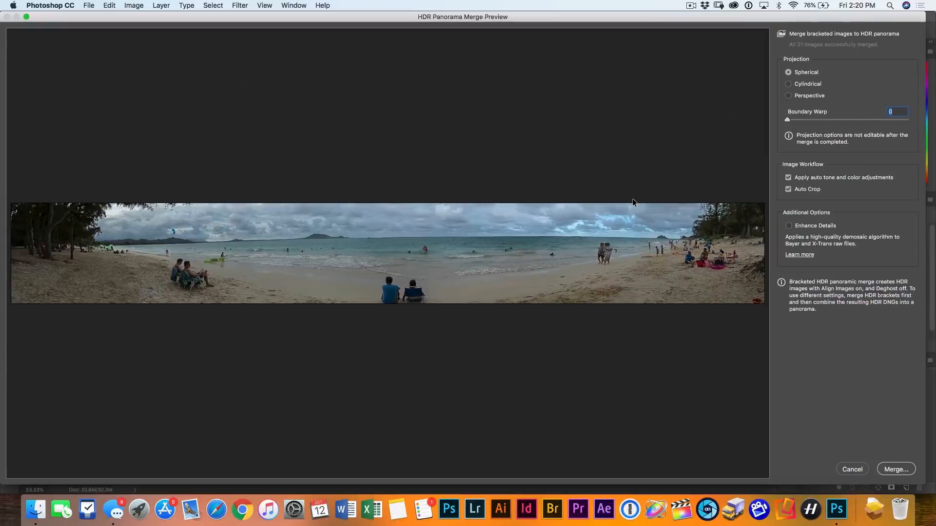
pyautogui.click(788, 190)
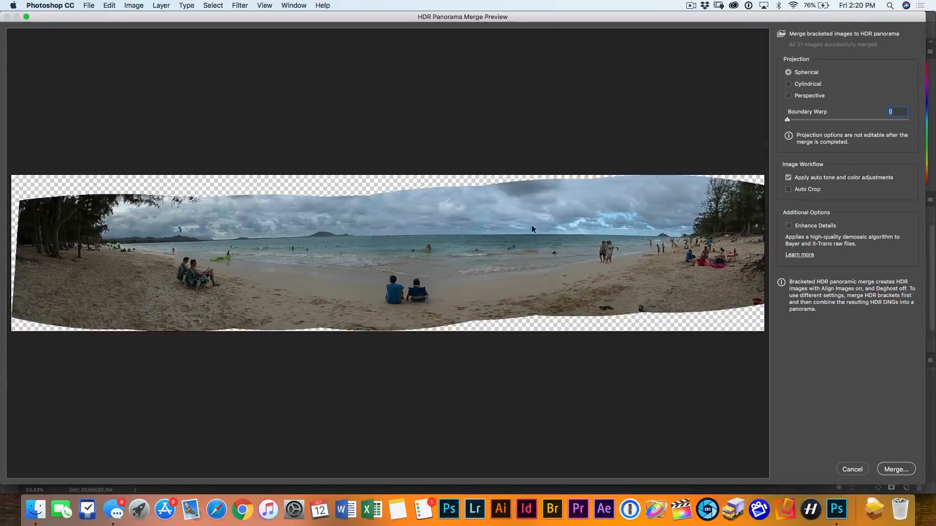
pyautogui.click(895, 469)
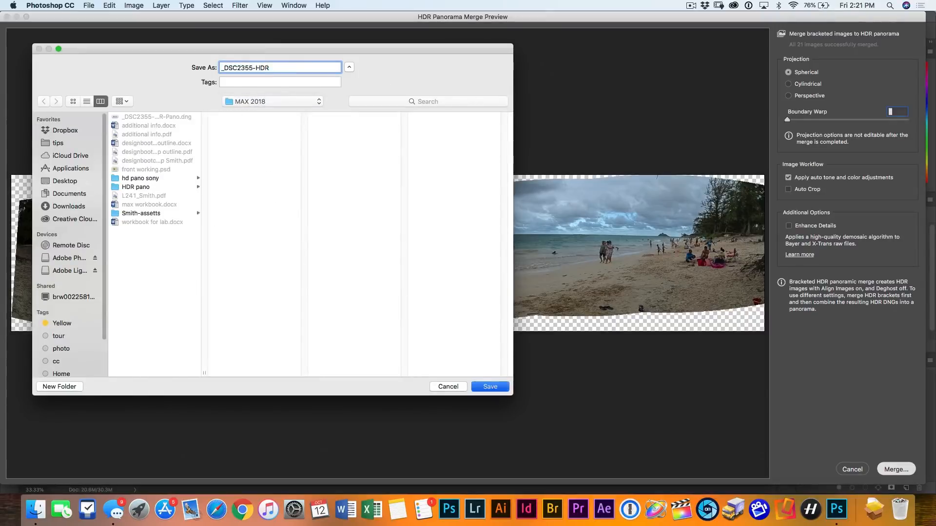
# Step: Save the merged beach panorama from the Save As dialog
pyautogui.click(488, 387)
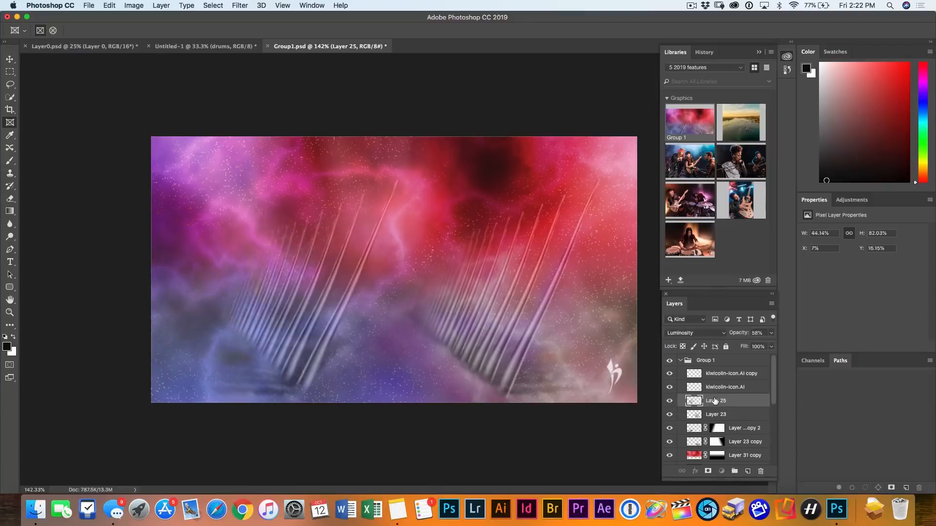
# Step: Duplicate Layer 25 with Cmd+J and set the copy to 100% opacity, Overlay blend
pyautogui.press('cmd+j')
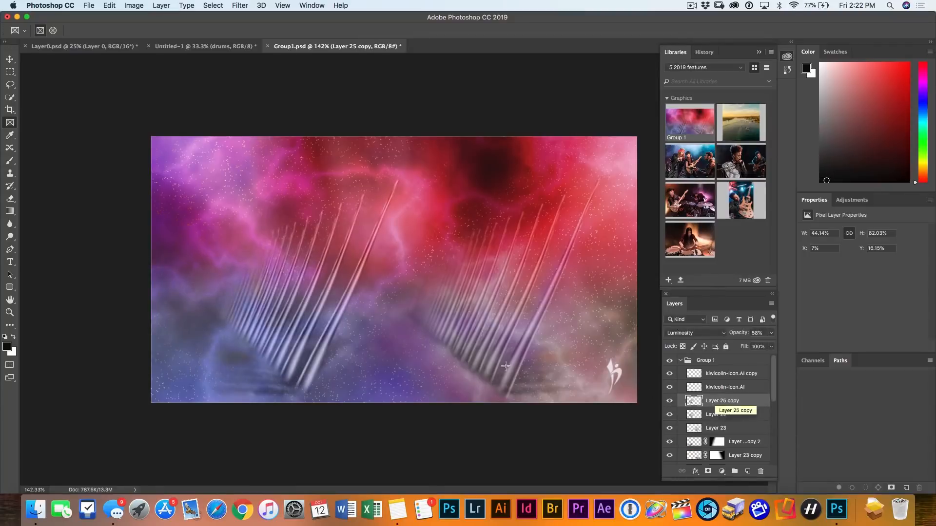
pyautogui.click(669, 401)
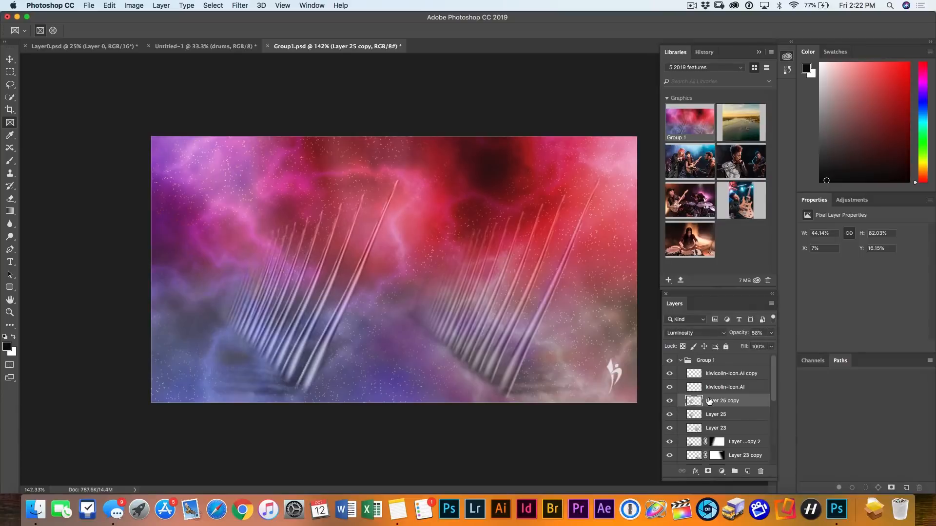
pyautogui.moveTo(744, 347)
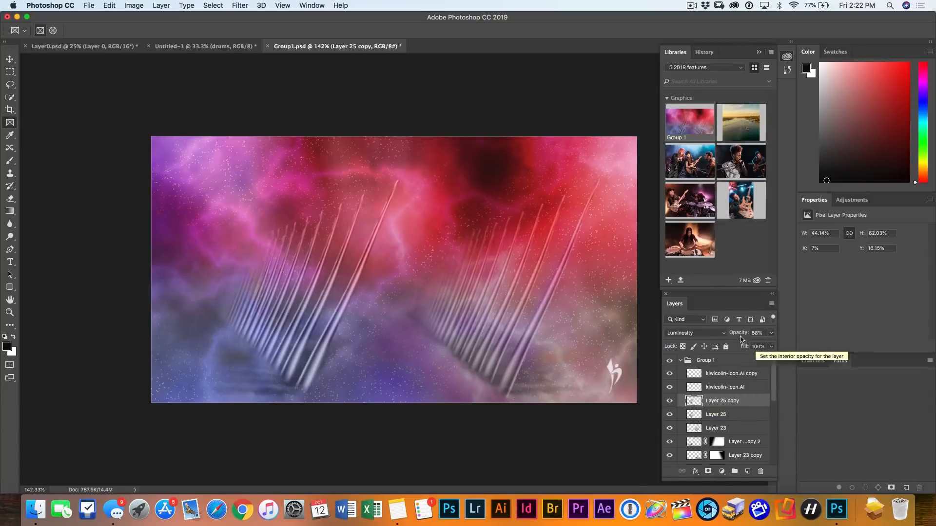
pyautogui.tripleClick(757, 332)
pyautogui.write('100')
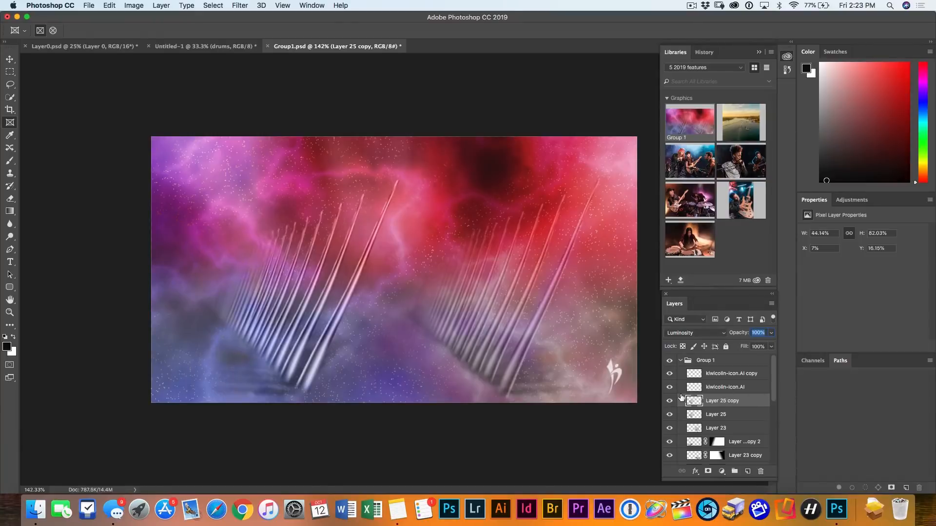
pyautogui.click(696, 333)
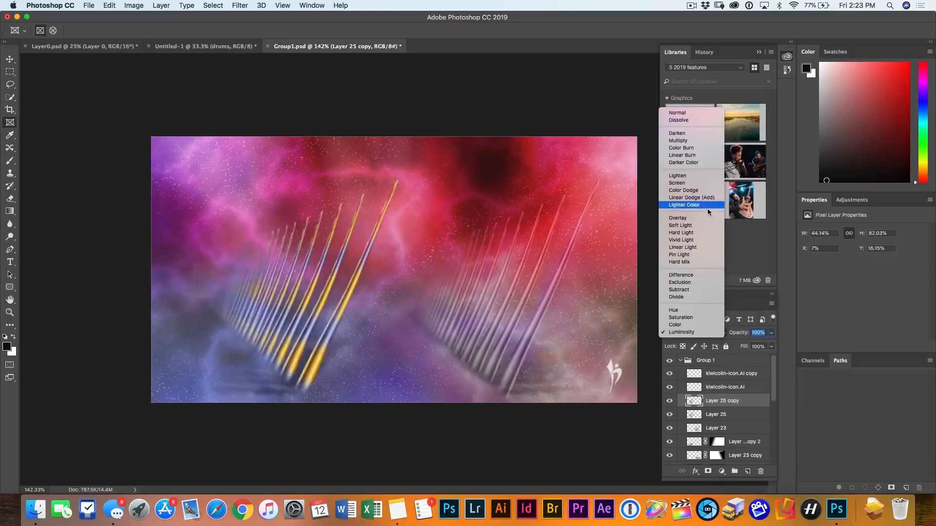
pyautogui.moveTo(680, 217)
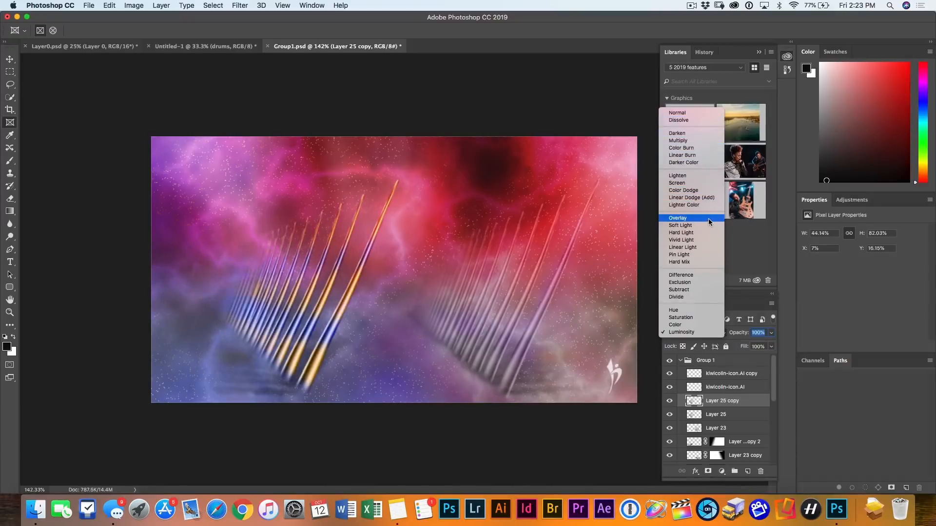
pyautogui.click(677, 217)
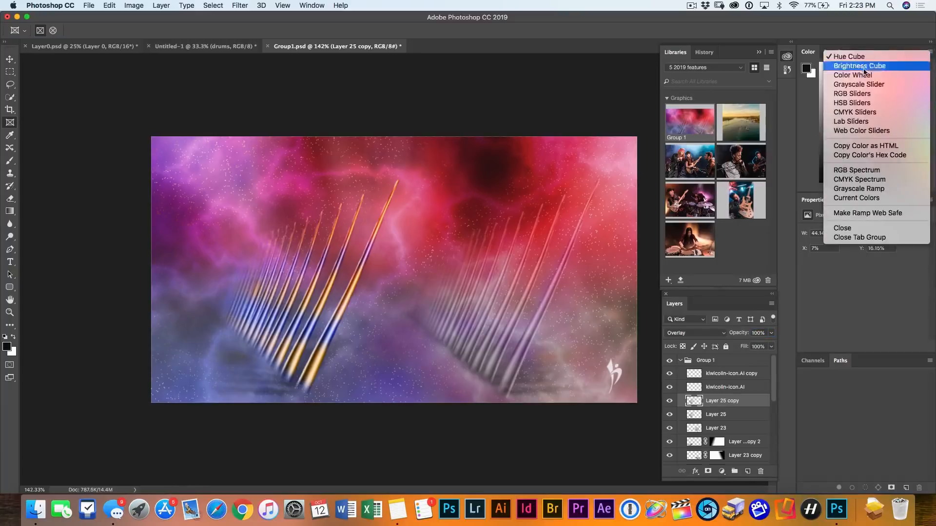
# Step: Show the Color panel as a color wheel, pick magenta, and set the streak copy to Luminosity
pyautogui.click(853, 75)
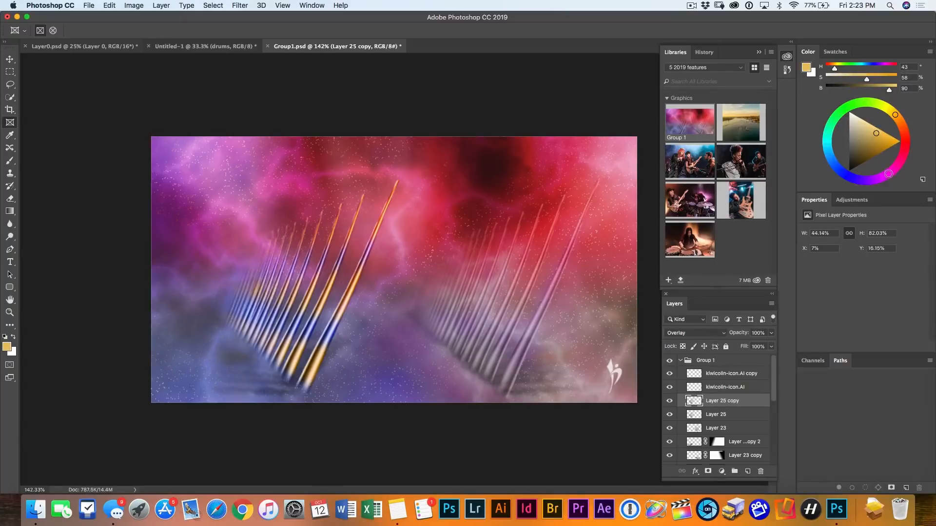
pyautogui.click(886, 138)
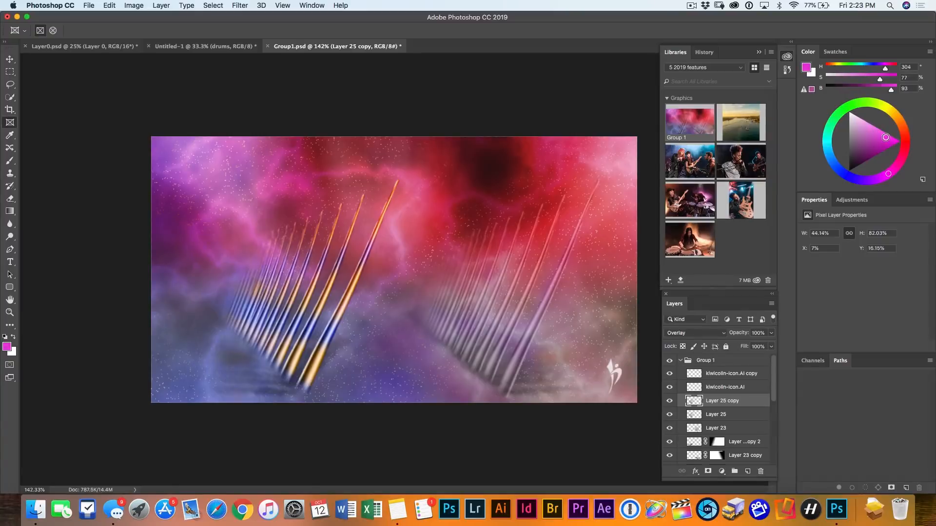
pyautogui.click(10, 59)
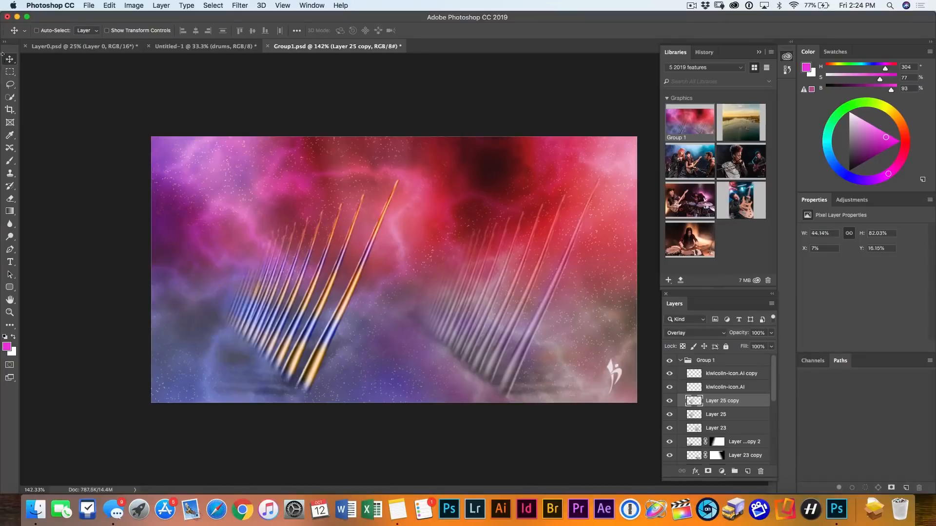
pyautogui.click(695, 333)
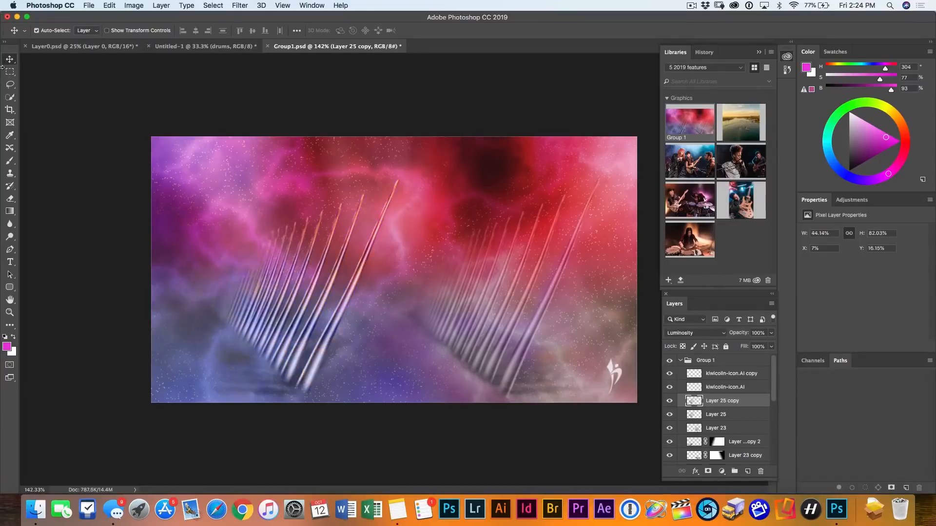